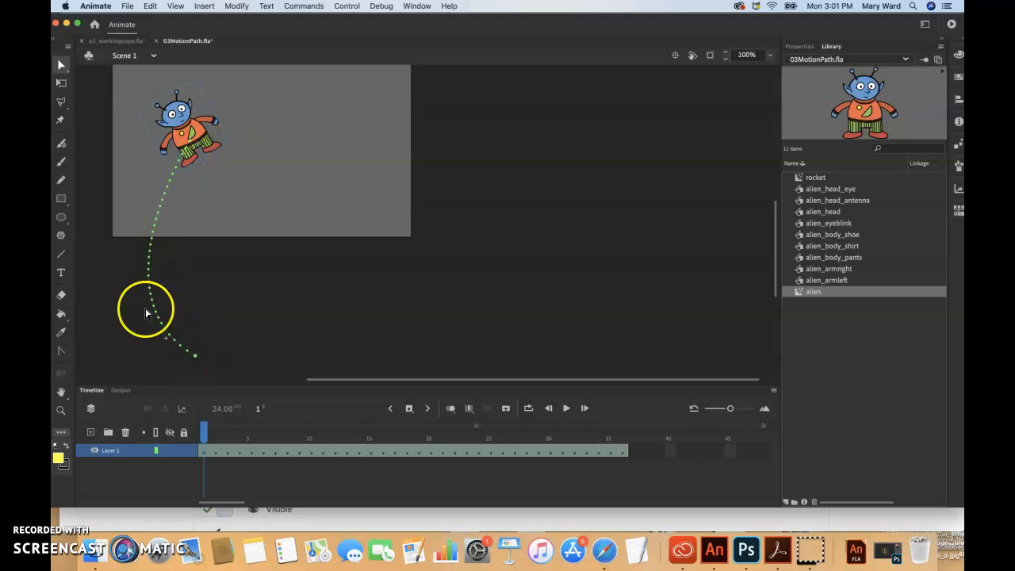
- Test the alien motion-path animation twice in the preview window via Control > Test
click(203, 428)
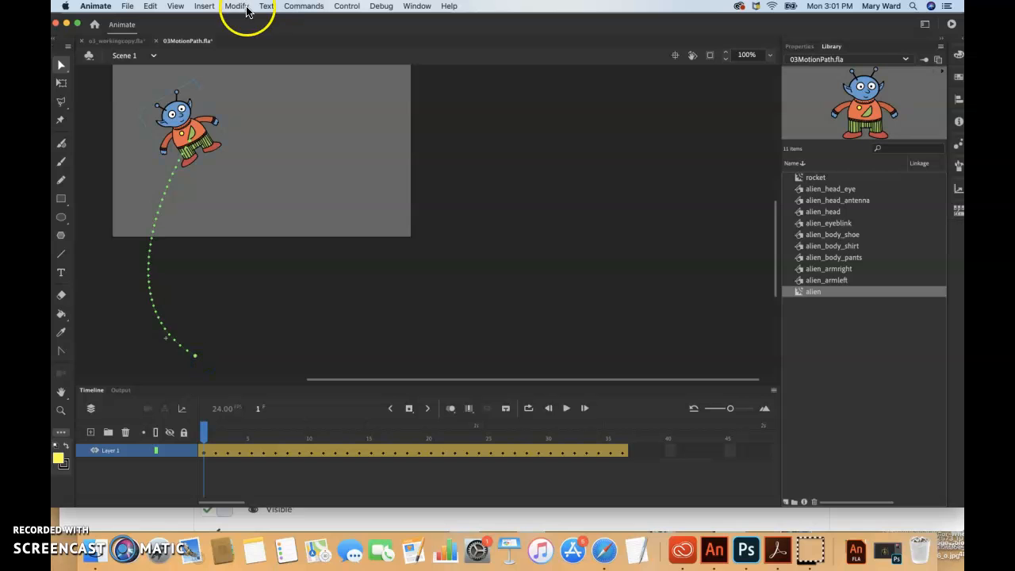
click(236, 6)
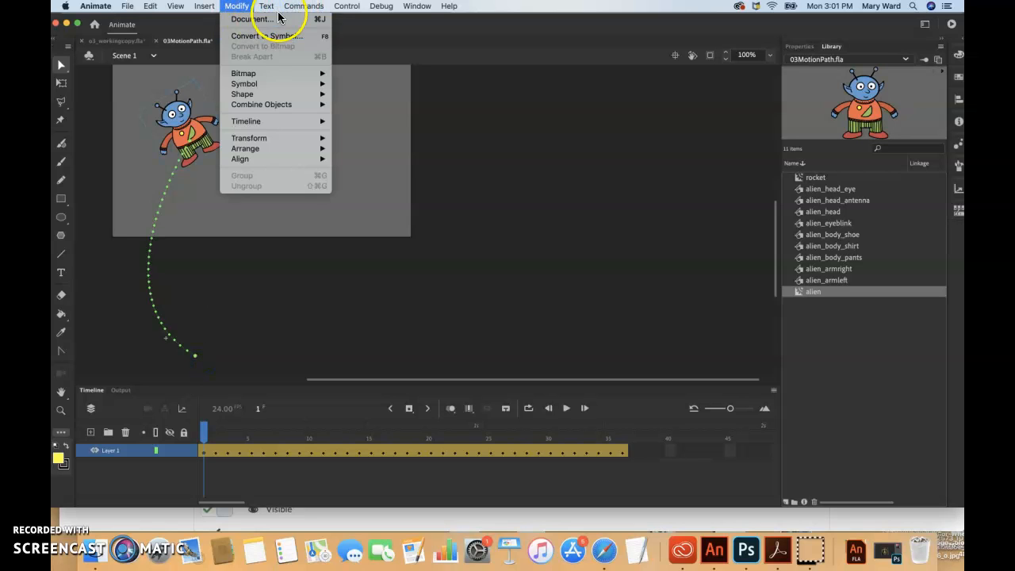
click(348, 6)
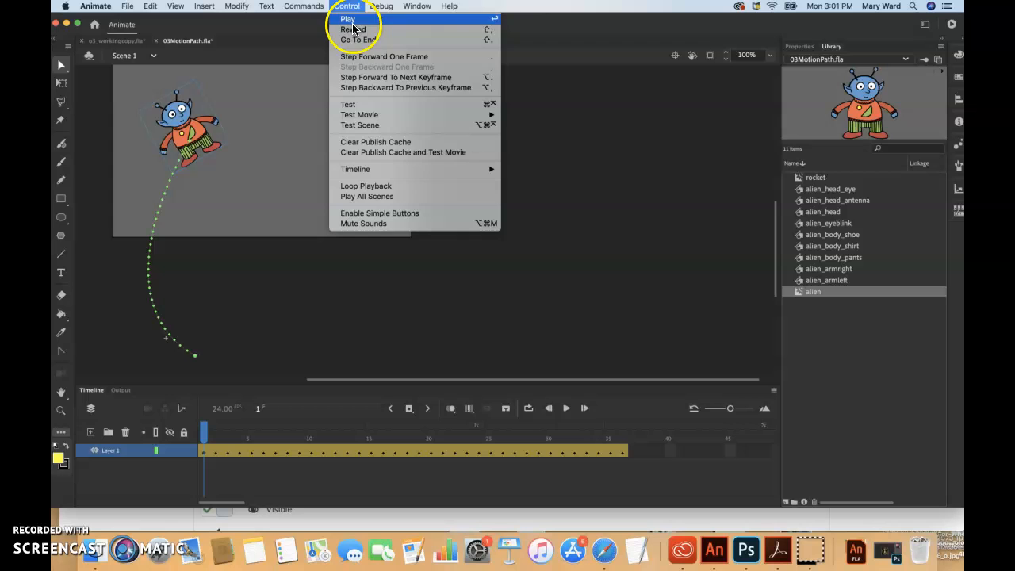
click(347, 105)
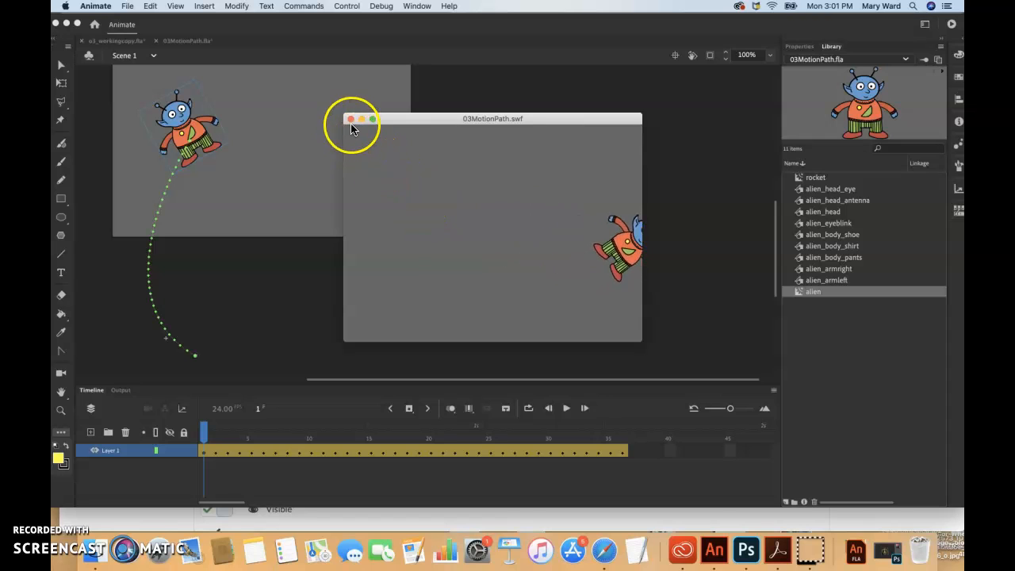
click(350, 119)
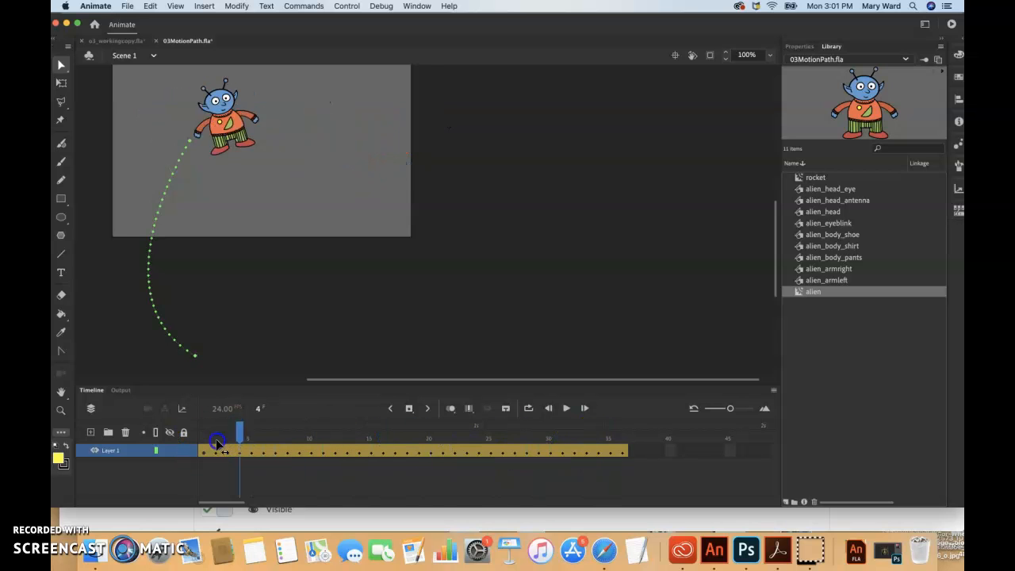
click(346, 7)
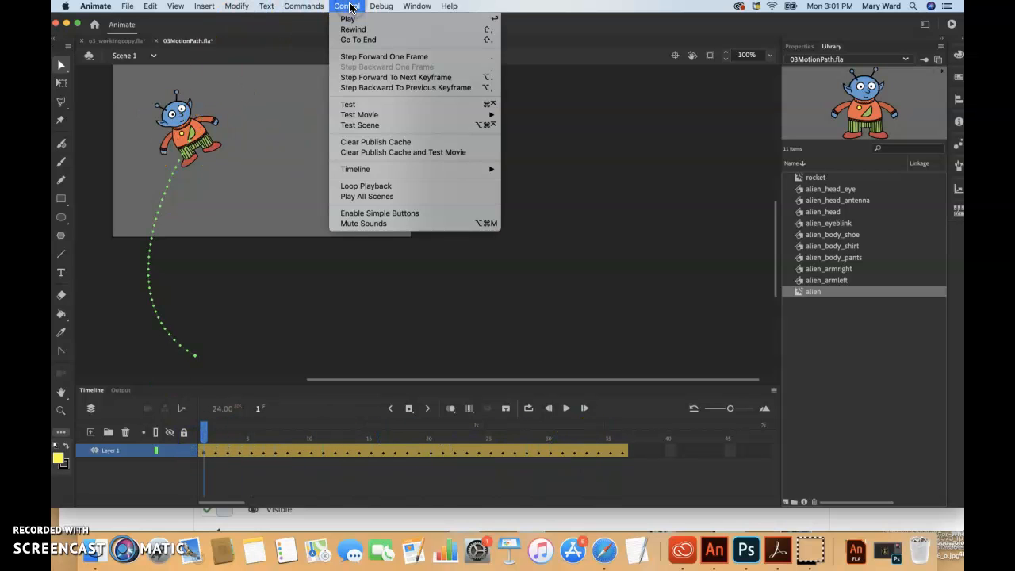
click(348, 104)
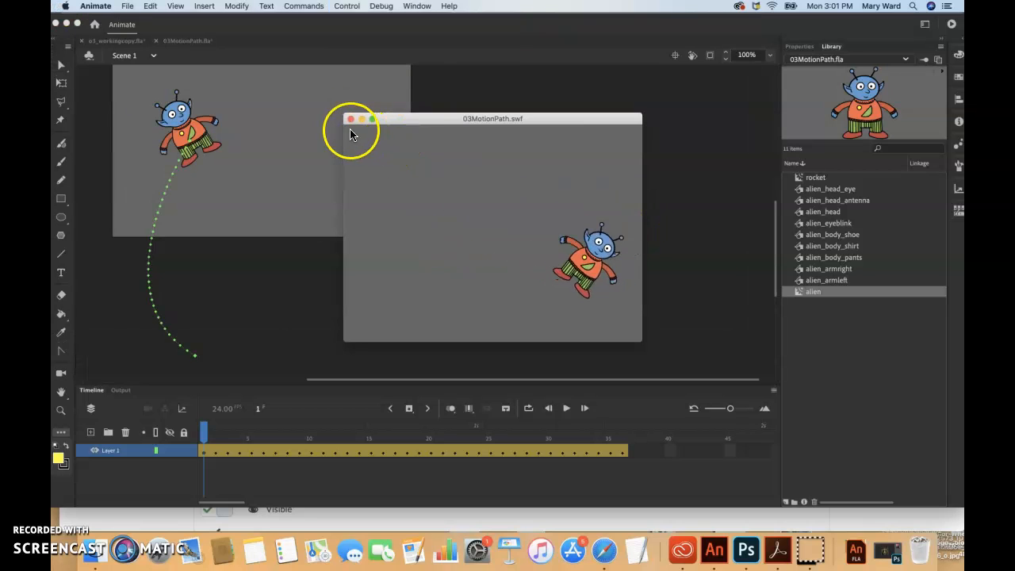
click(350, 119)
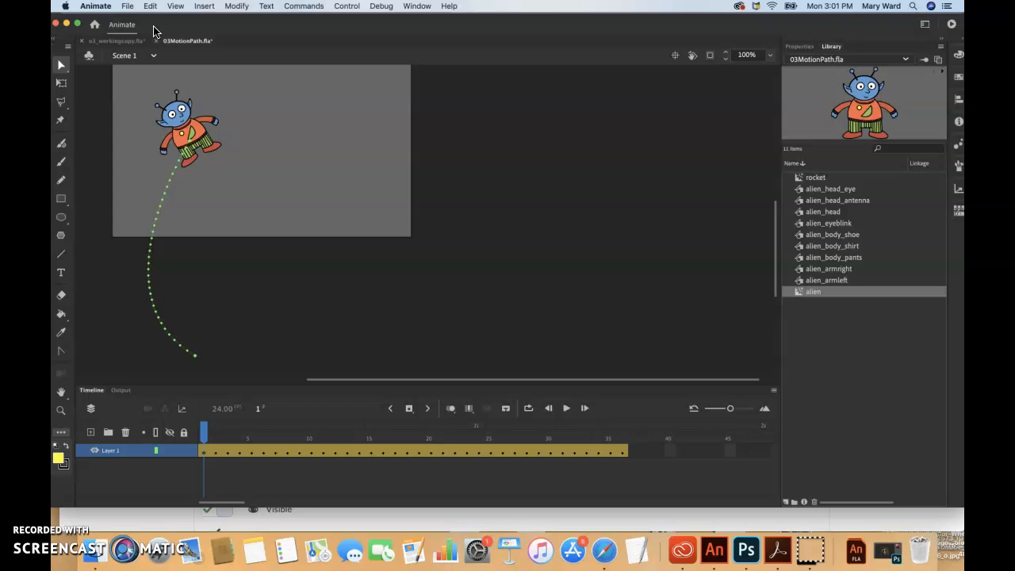
- Save the alien motion-path file and select the alien on the stage
click(127, 6)
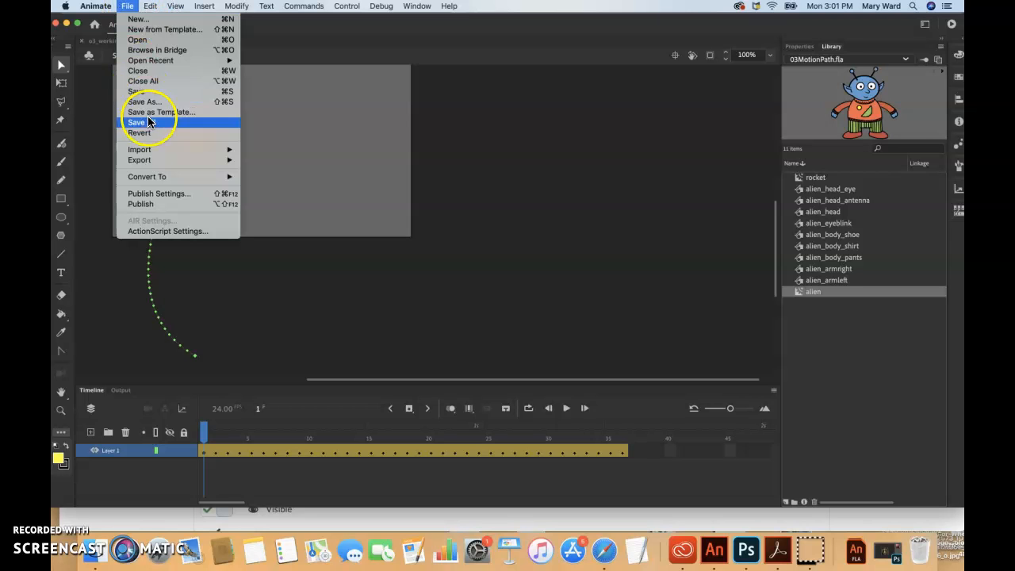
click(136, 122)
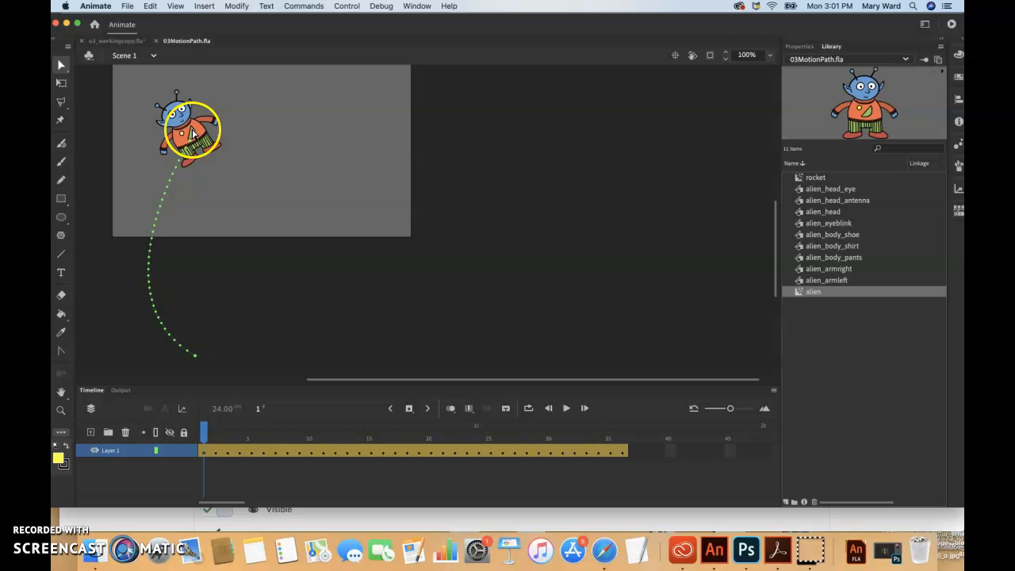
click(115, 41)
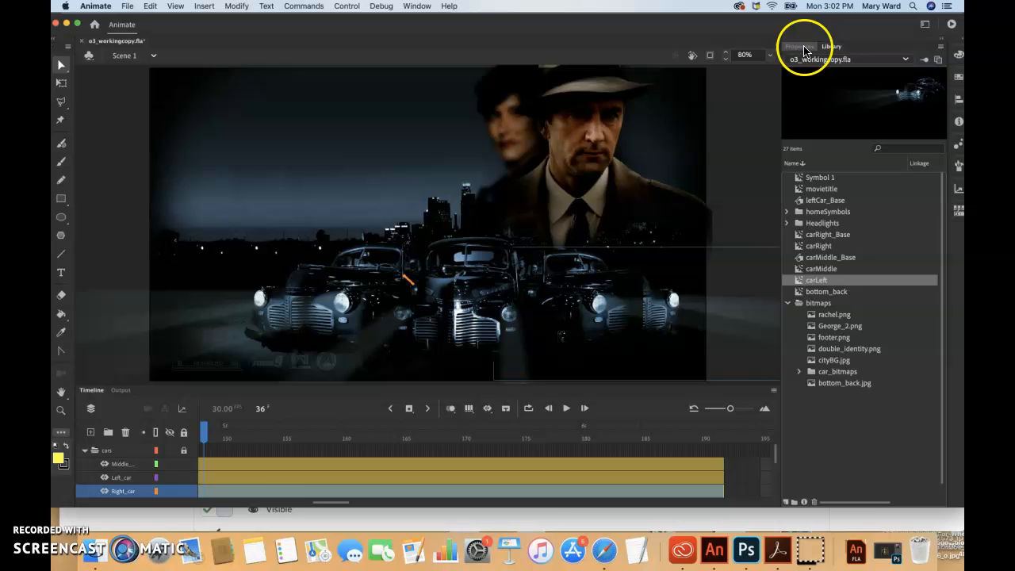
- Show the carRight movie clip's object properties in the Properties panel
click(799, 46)
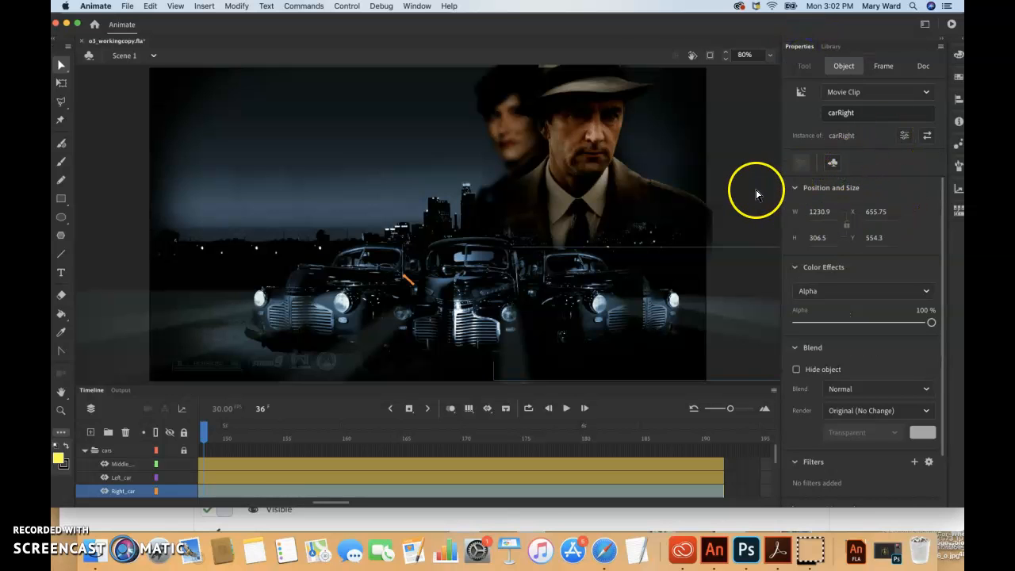
mouse_move(657, 257)
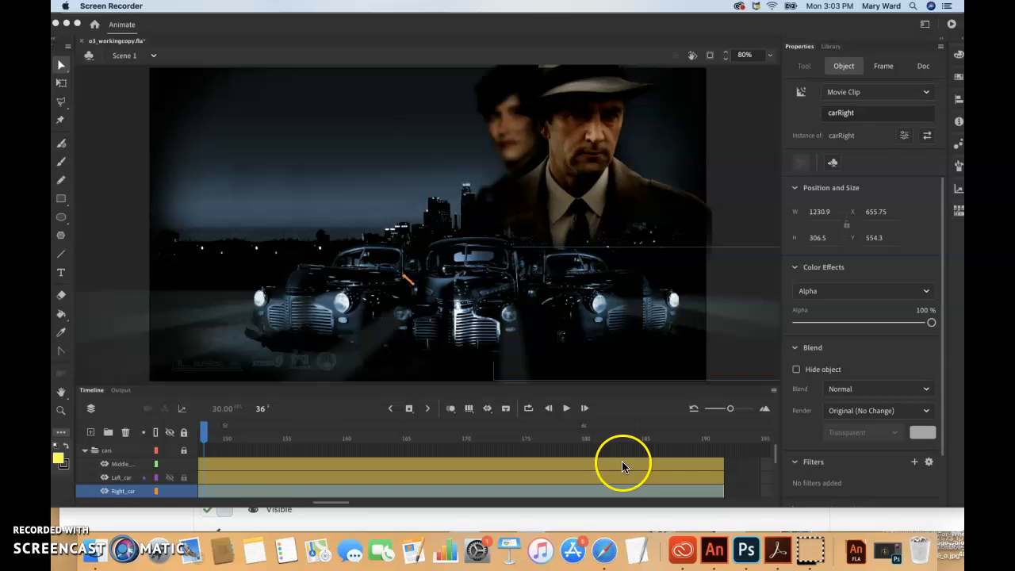
mouse_move(325, 475)
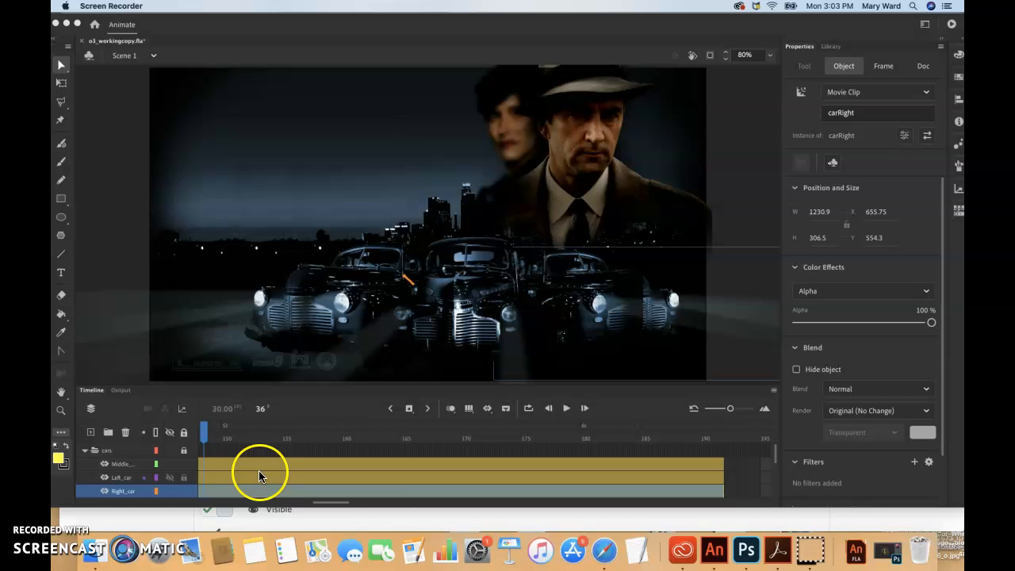
mouse_move(266, 475)
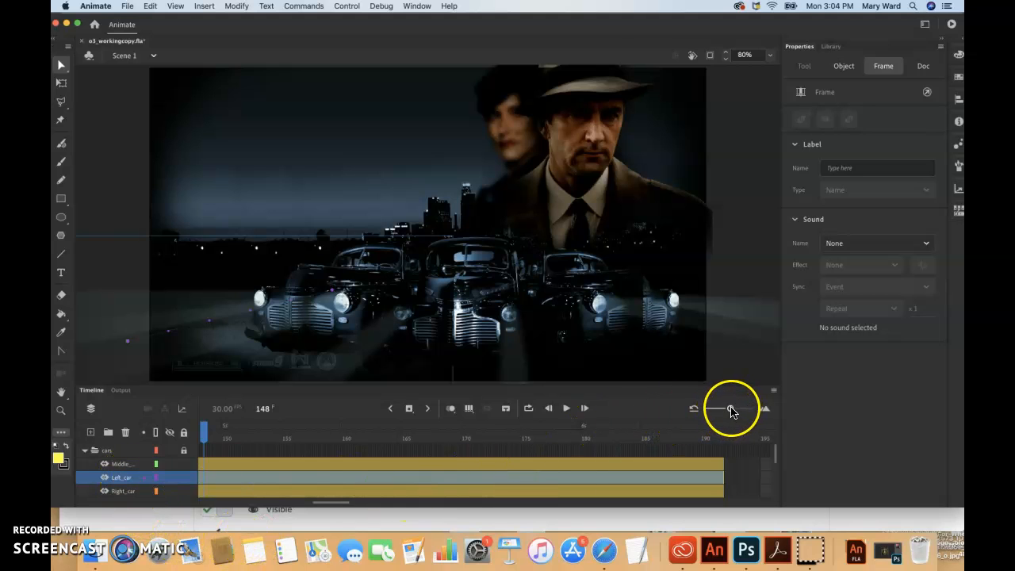
- Rescale and scroll the timeline so more frames of the car tweens are visible
drag(731, 409, 726, 409)
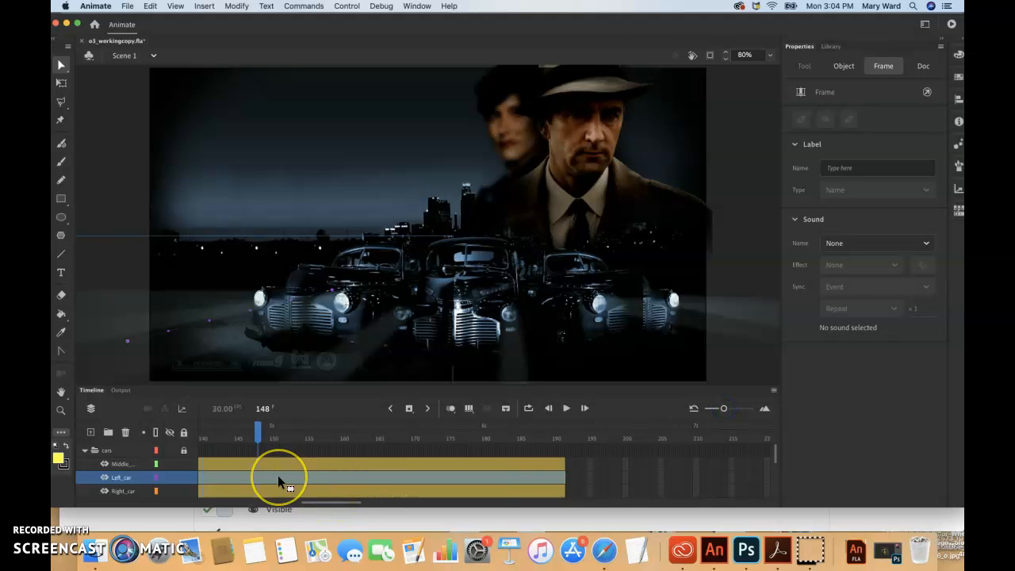
scroll(left, 3)
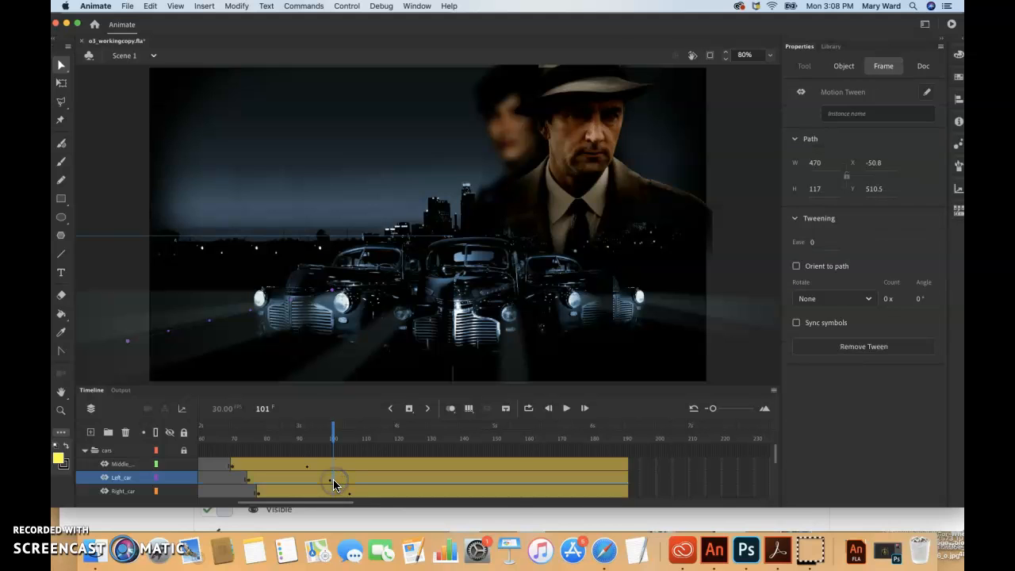
- Split the left car's motion tween at frame 101 with Split Motion
right_click(333, 482)
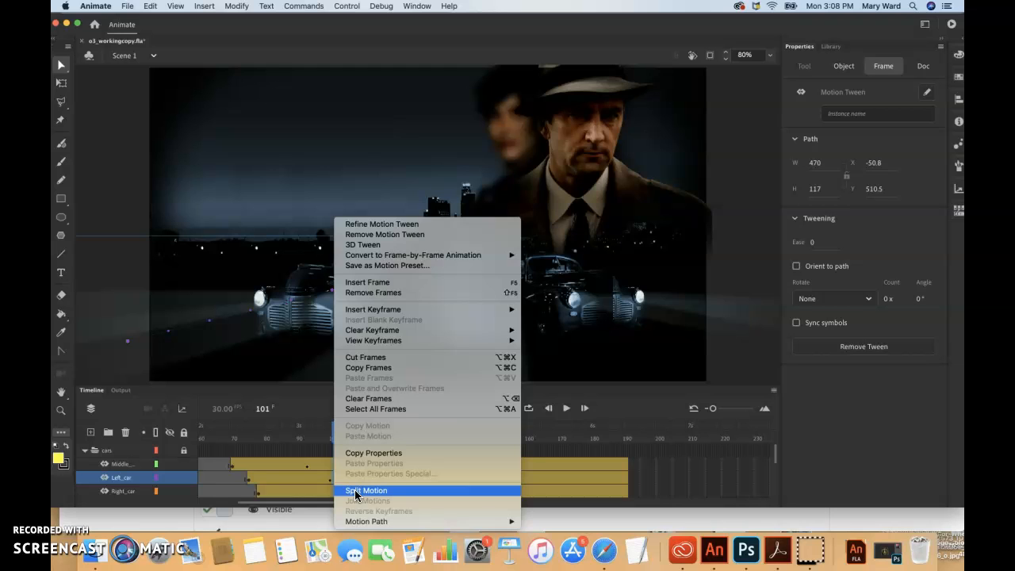
click(367, 490)
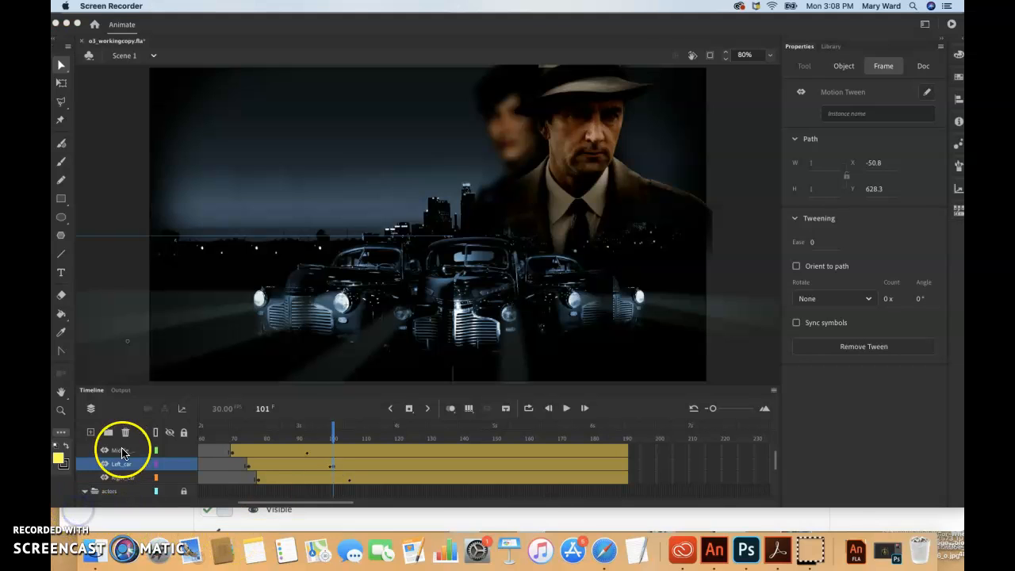
- Select the middle car layer, set the playhead to frame 94 and split its tween there
click(119, 450)
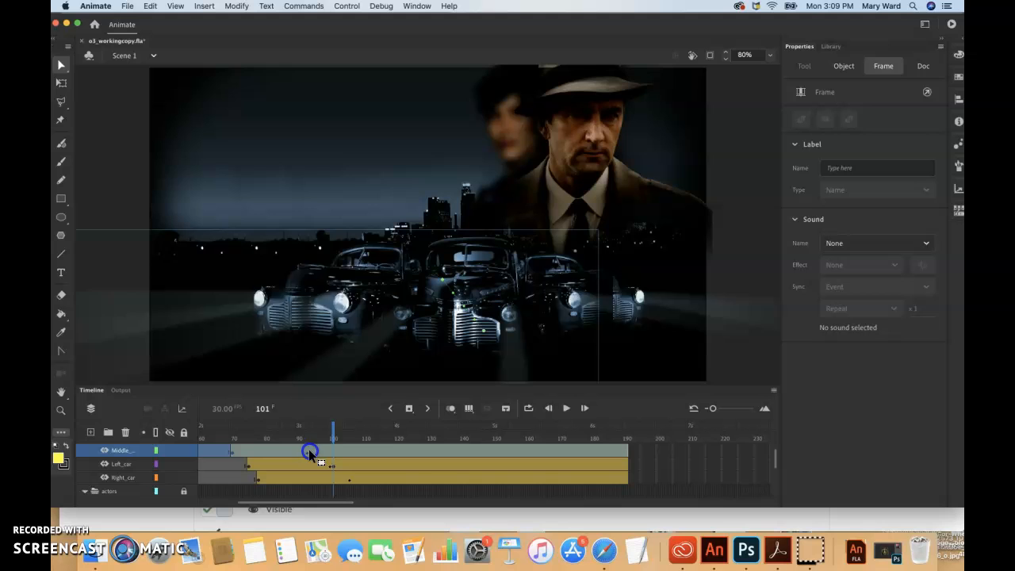
drag(333, 437, 310, 438)
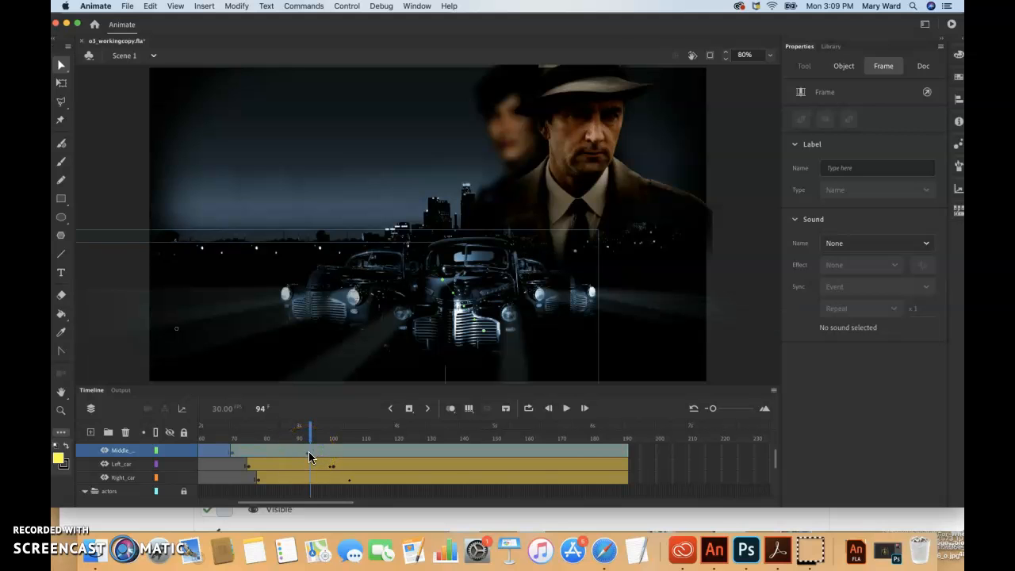
right_click(311, 457)
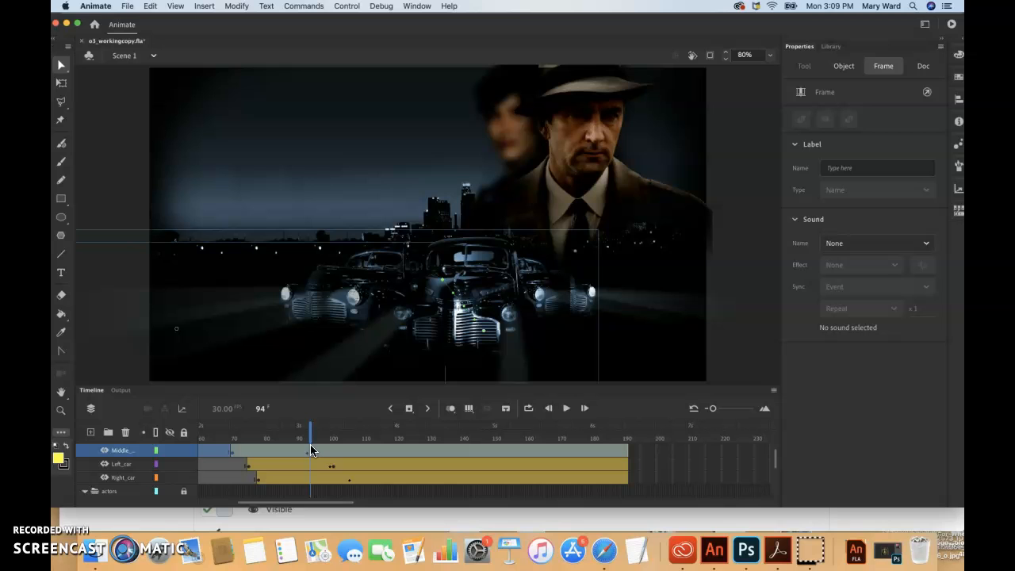
mouse_move(310, 454)
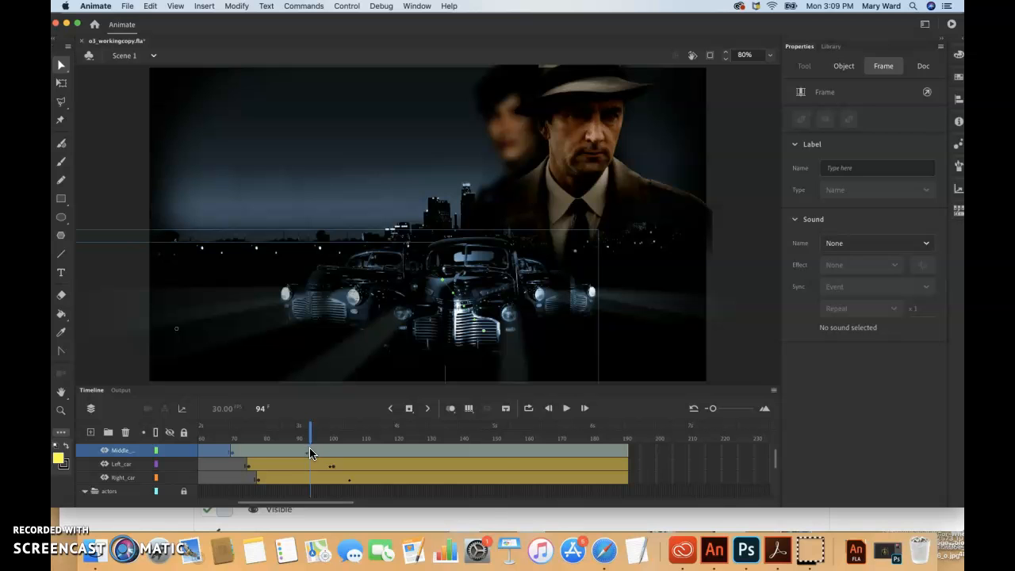
right_click(140, 452)
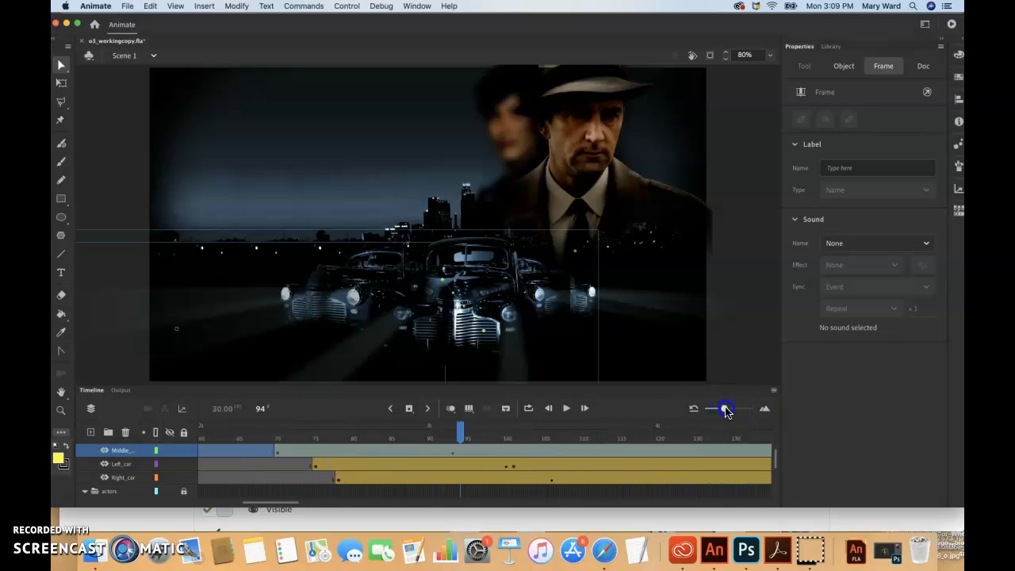
click(460, 450)
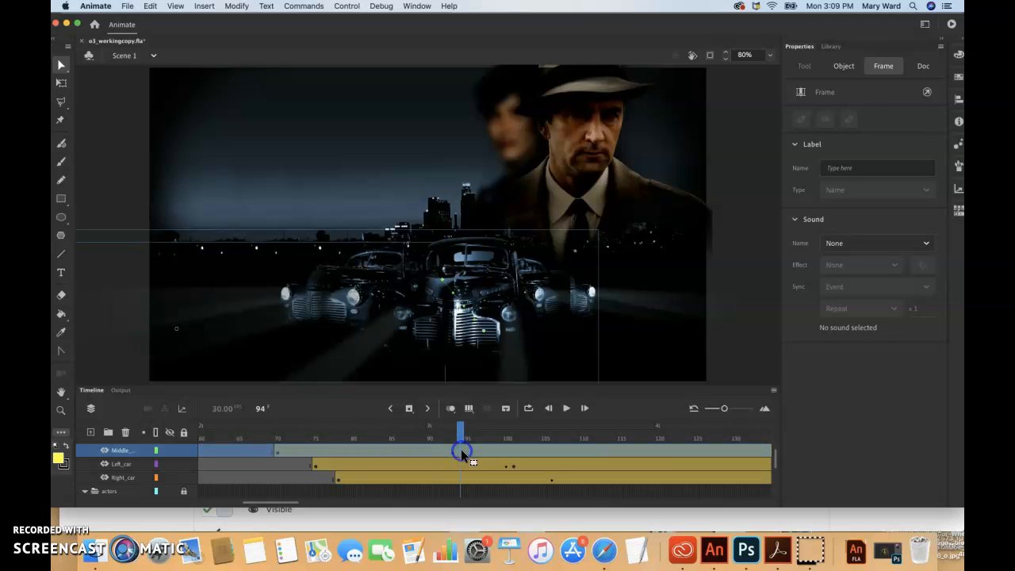
right_click(462, 452)
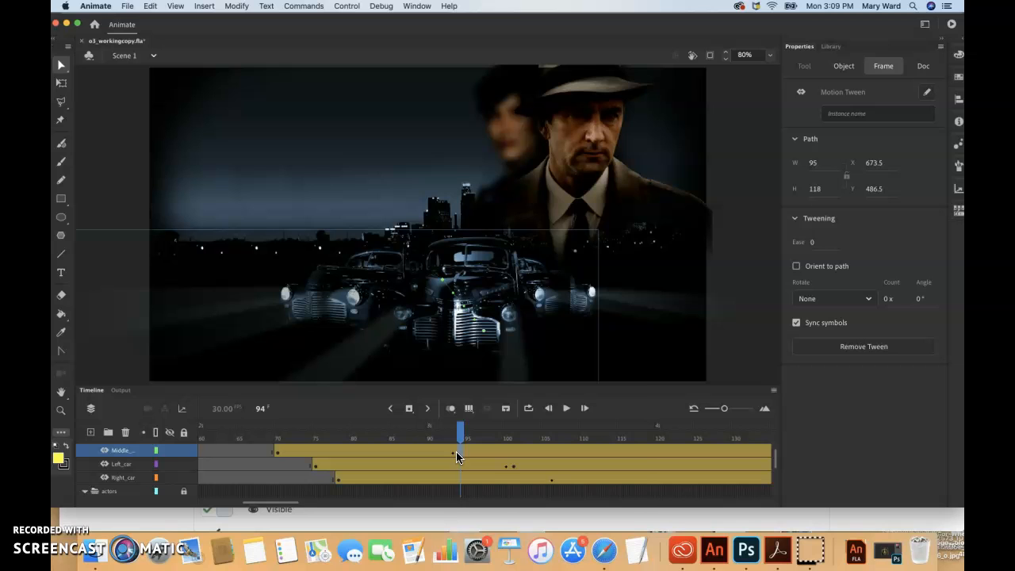
right_click(459, 451)
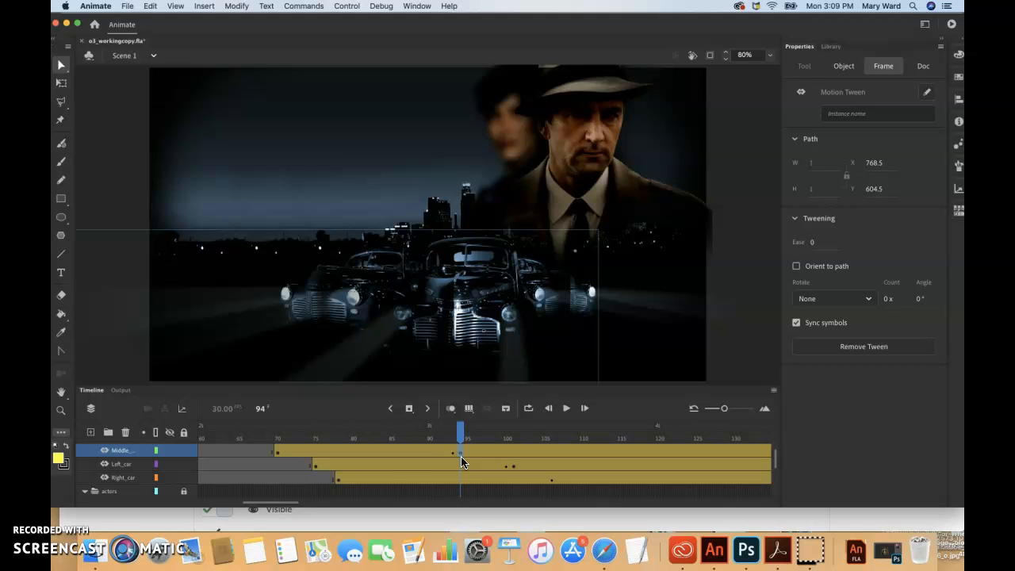
mouse_move(612, 463)
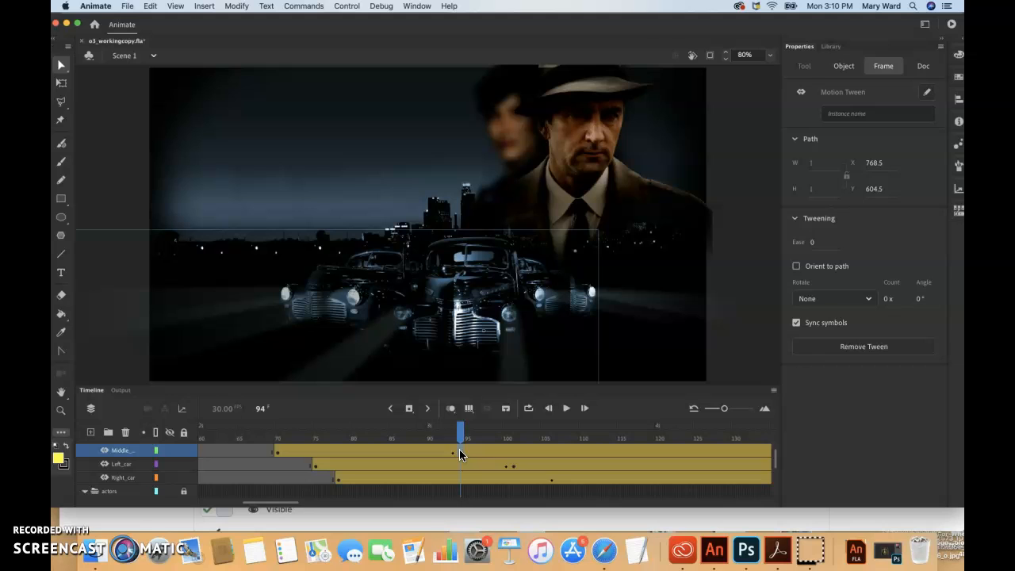
- Select the Right_car layer and split its tween at frame 107
click(119, 476)
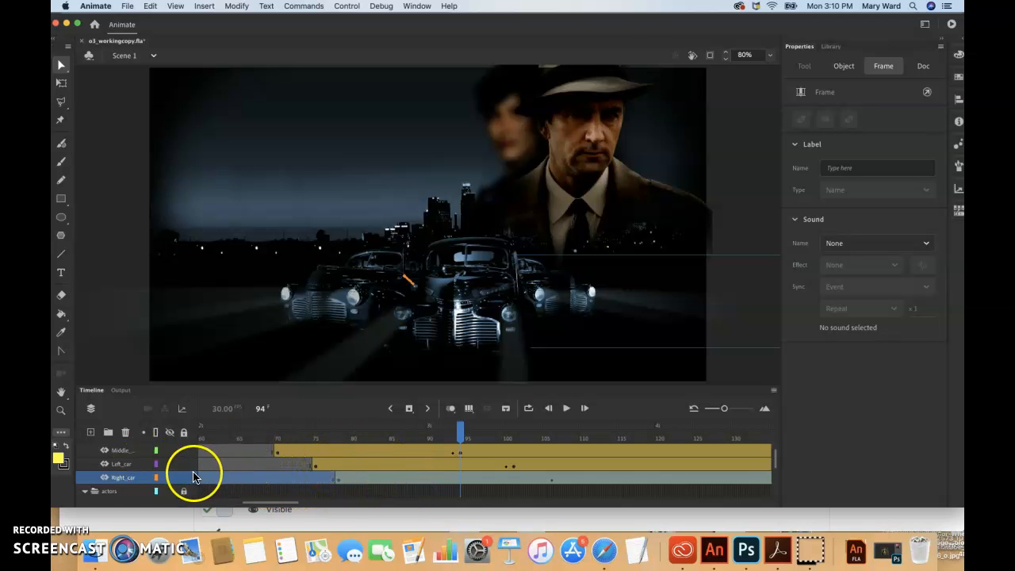
mouse_move(226, 474)
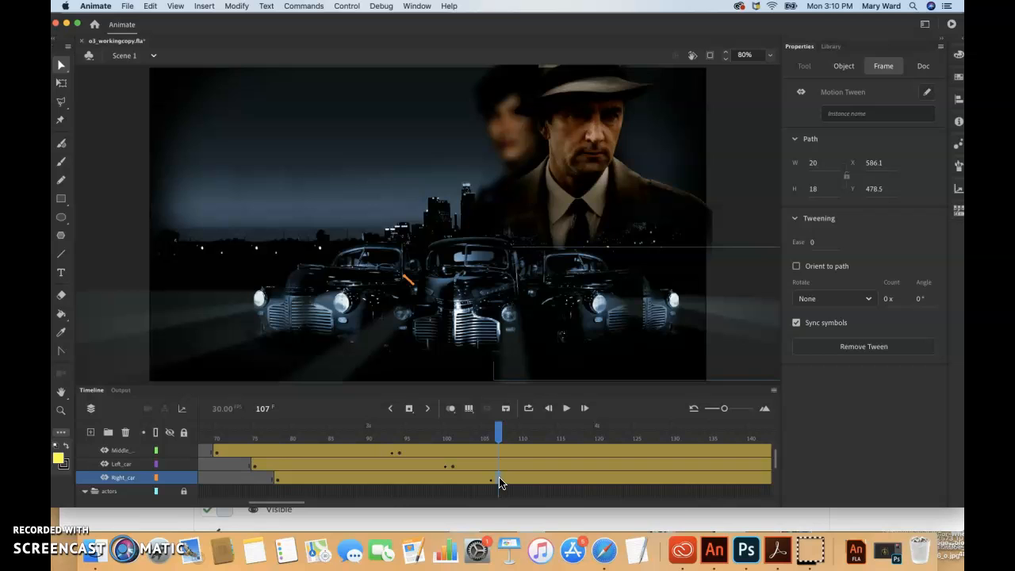
right_click(500, 479)
text(cars)
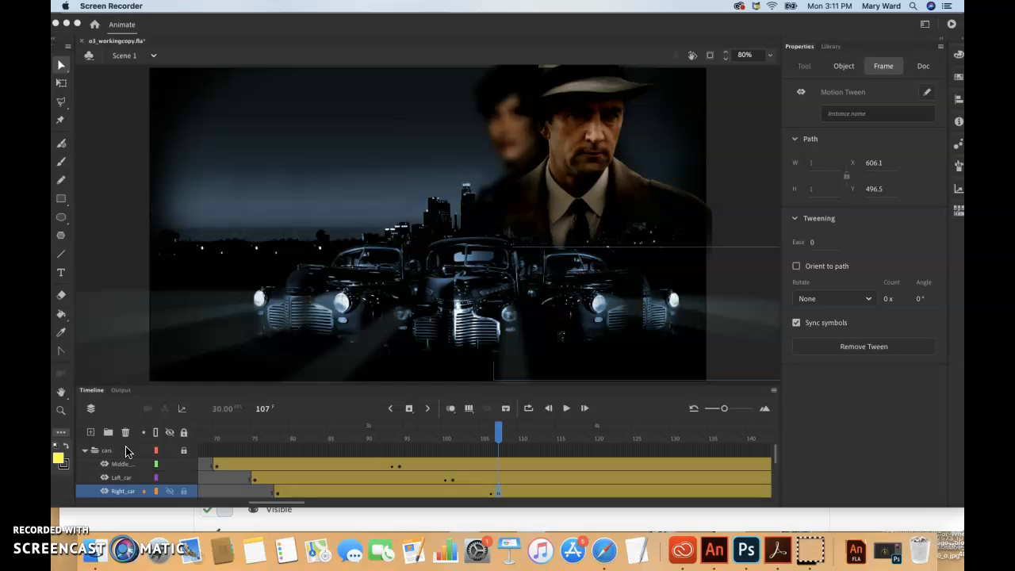
- Select the middle car's first tween and set its Tweening ease to 100 out
click(119, 463)
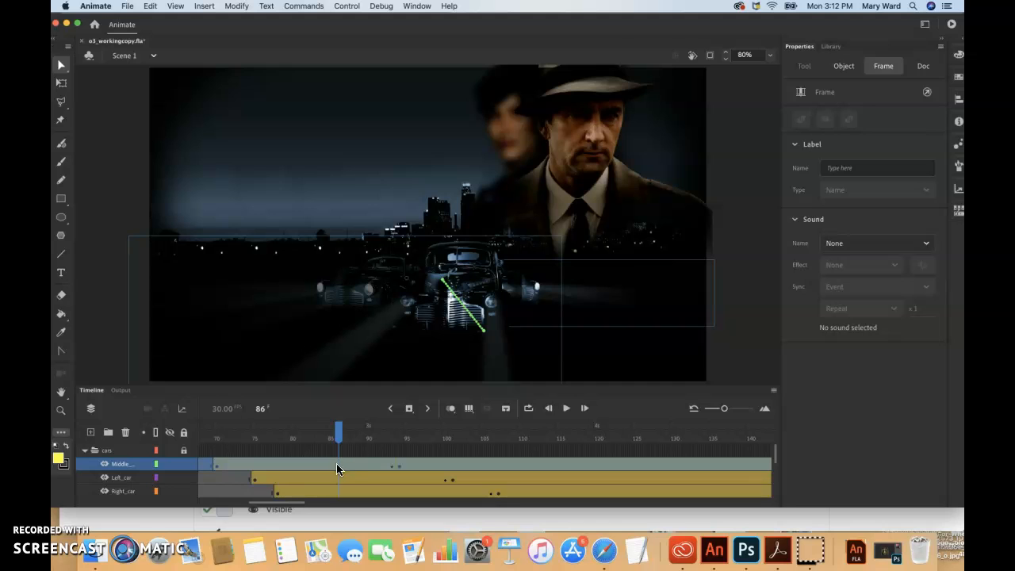
click(341, 463)
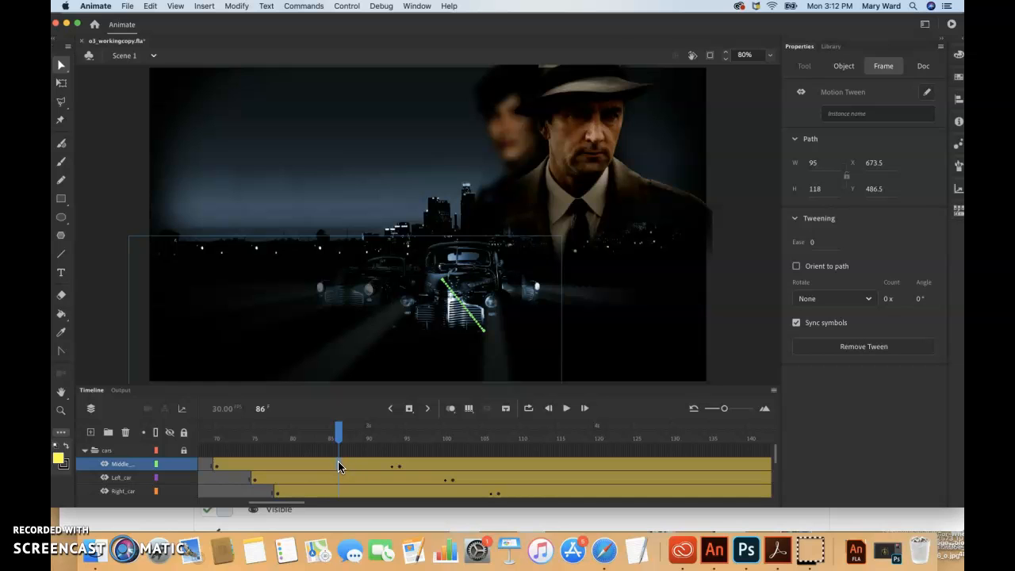
mouse_move(340, 468)
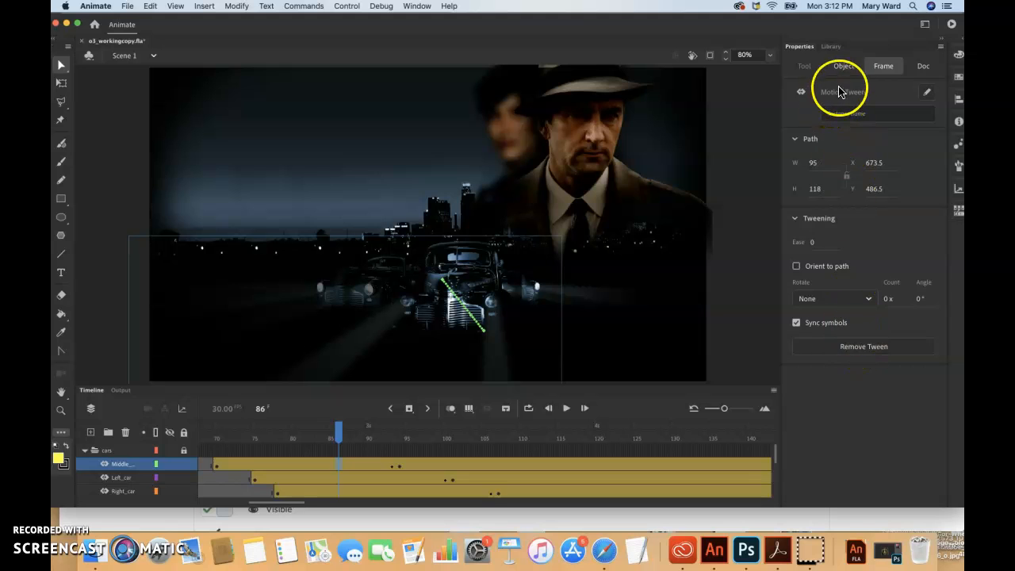
click(844, 66)
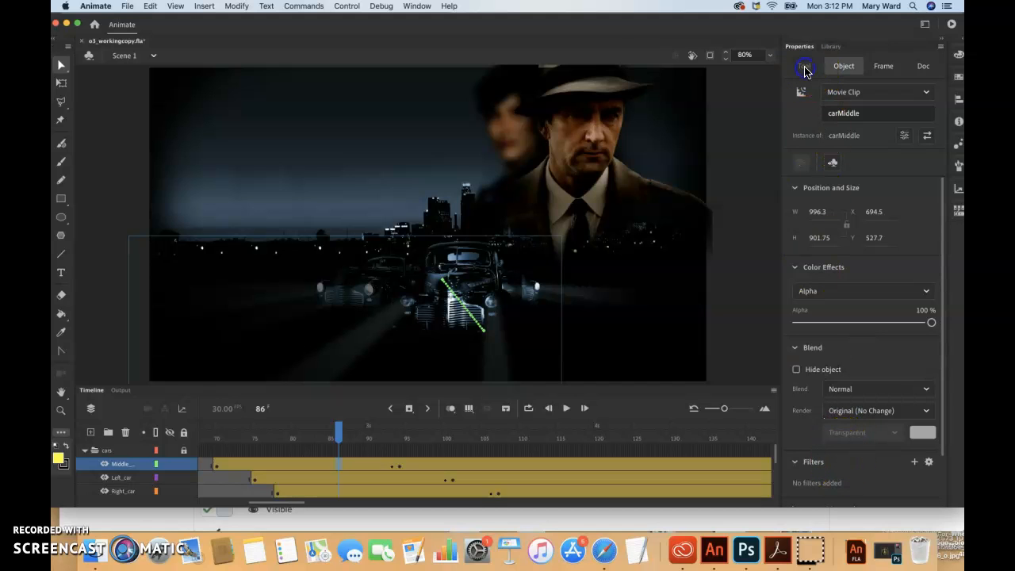
click(882, 67)
text(100)
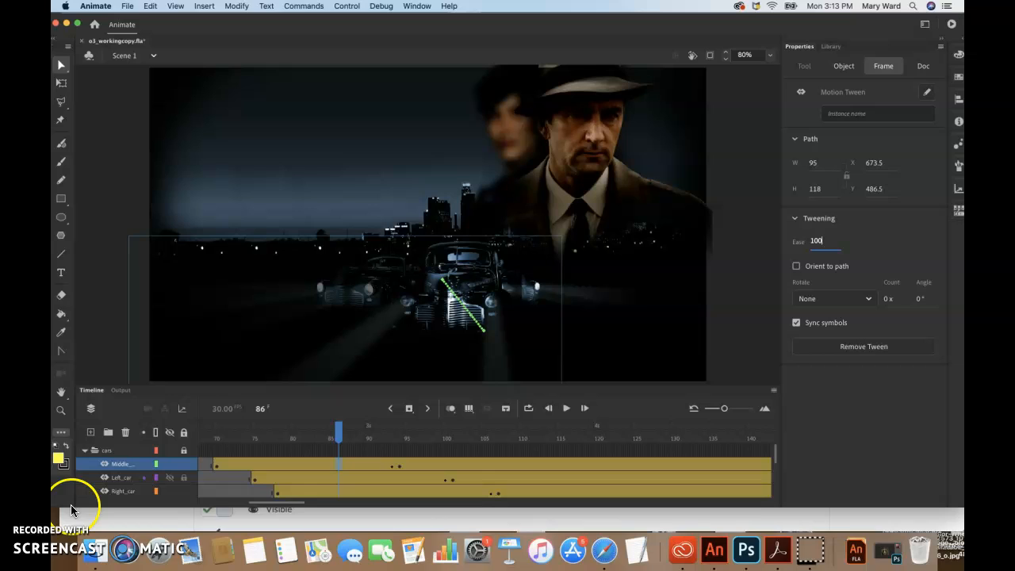
click(121, 476)
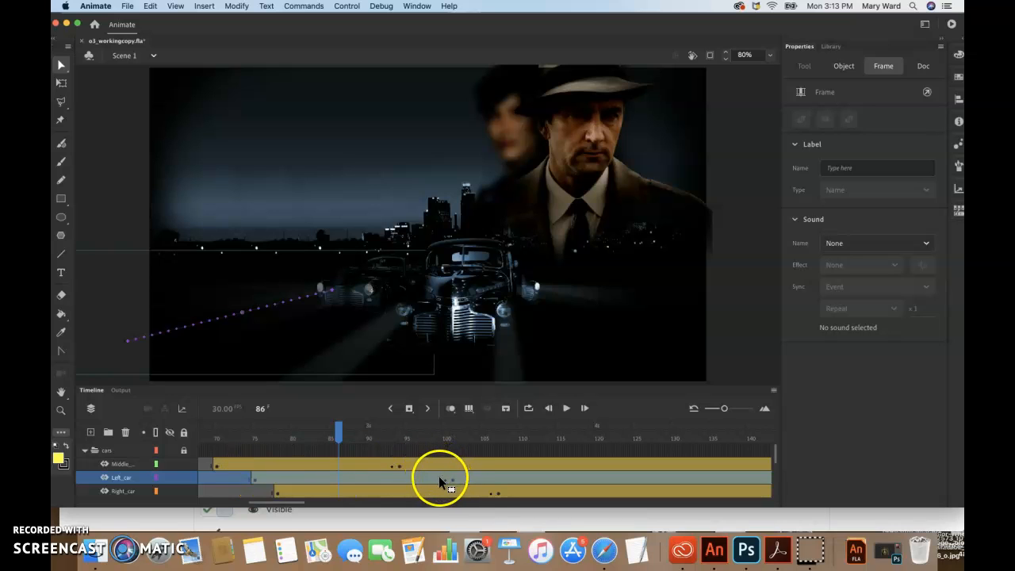
- Select the left car's first tween and set its ease to 100 out
click(431, 490)
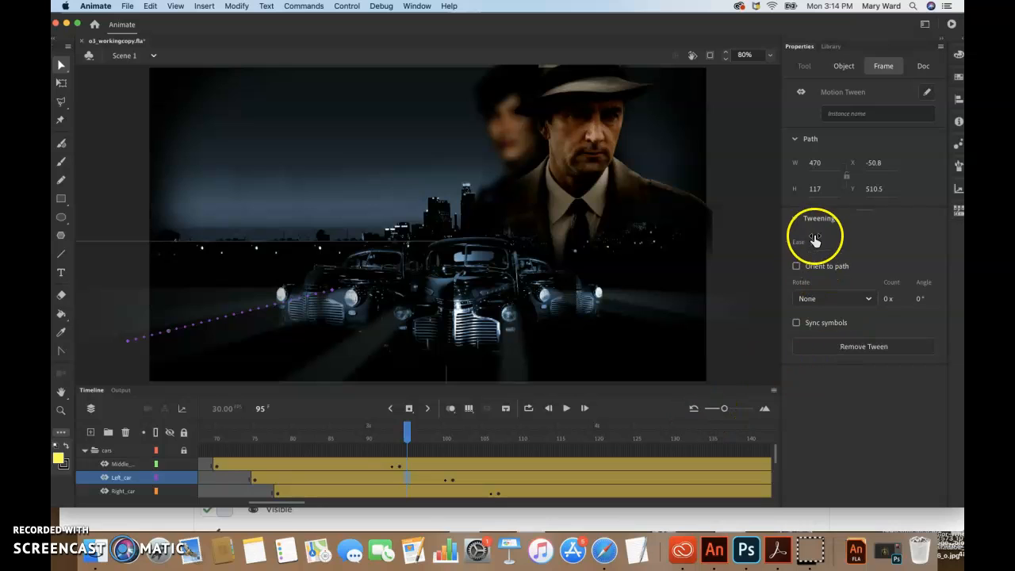
click(815, 242)
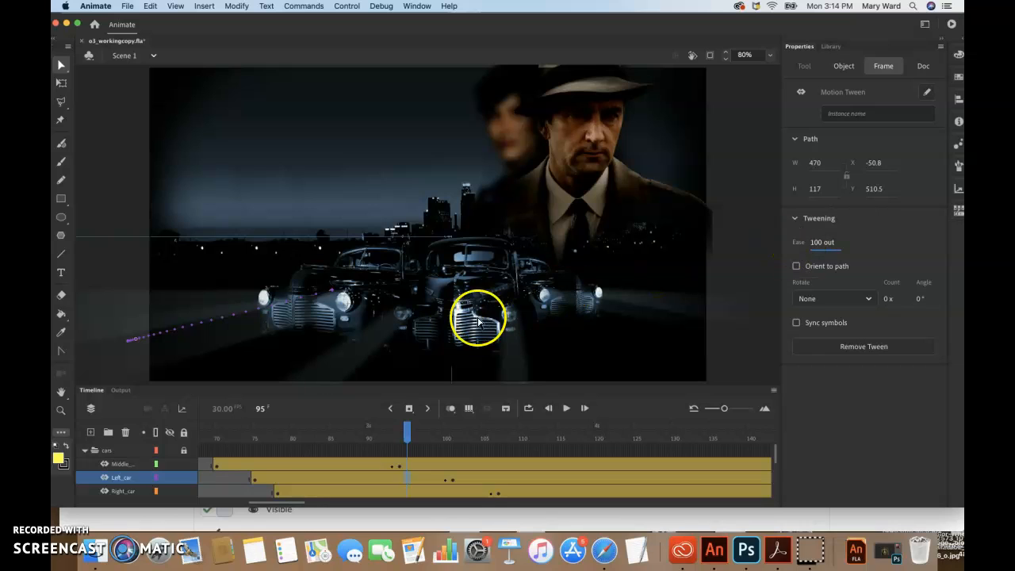
click(123, 492)
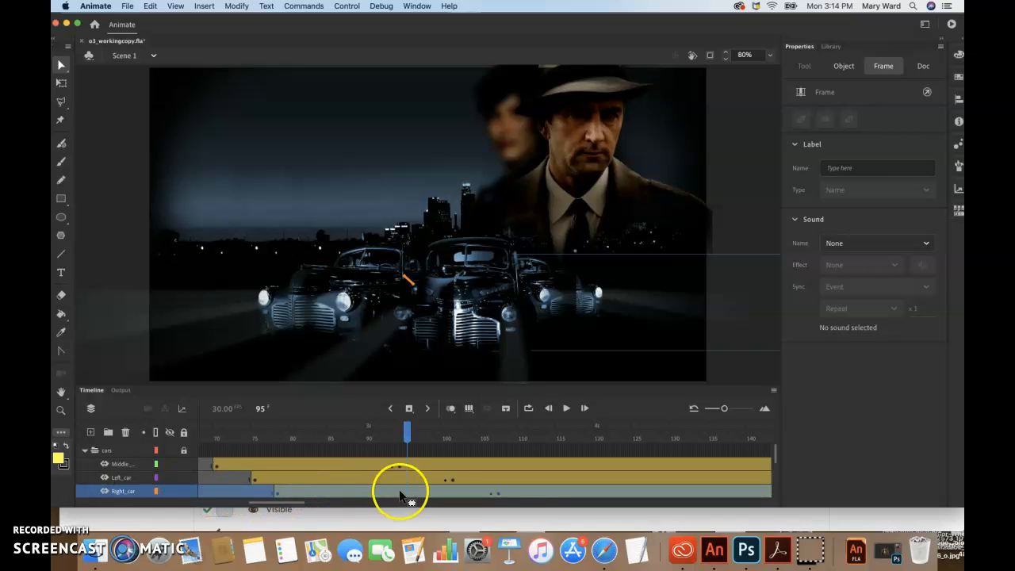
mouse_move(457, 495)
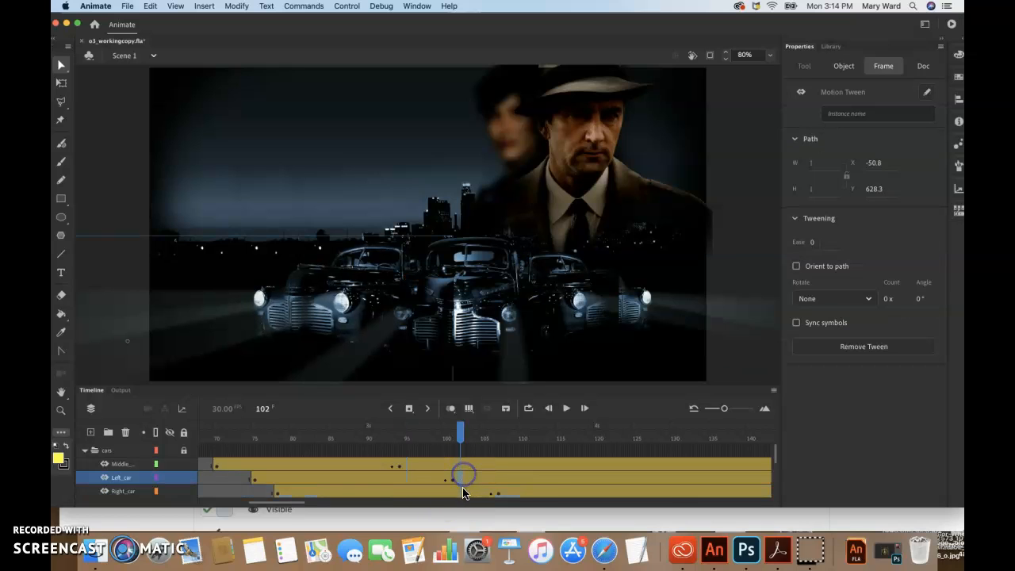
- Select the right car's first tween to give it the same 100 out ease
click(123, 490)
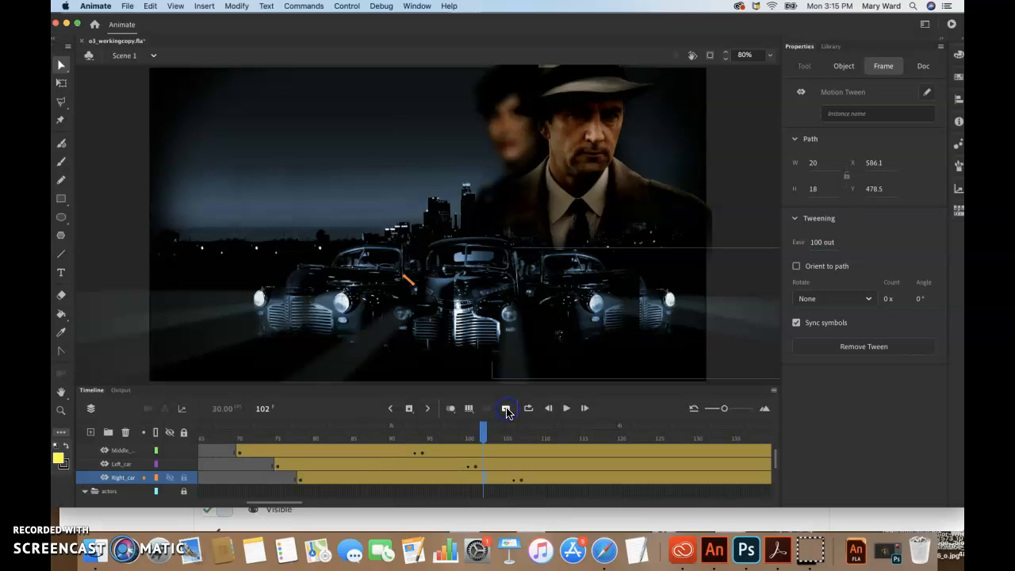
- Scrub the playhead back and forth to watch the three cars drive in and ease to a stop
click(508, 407)
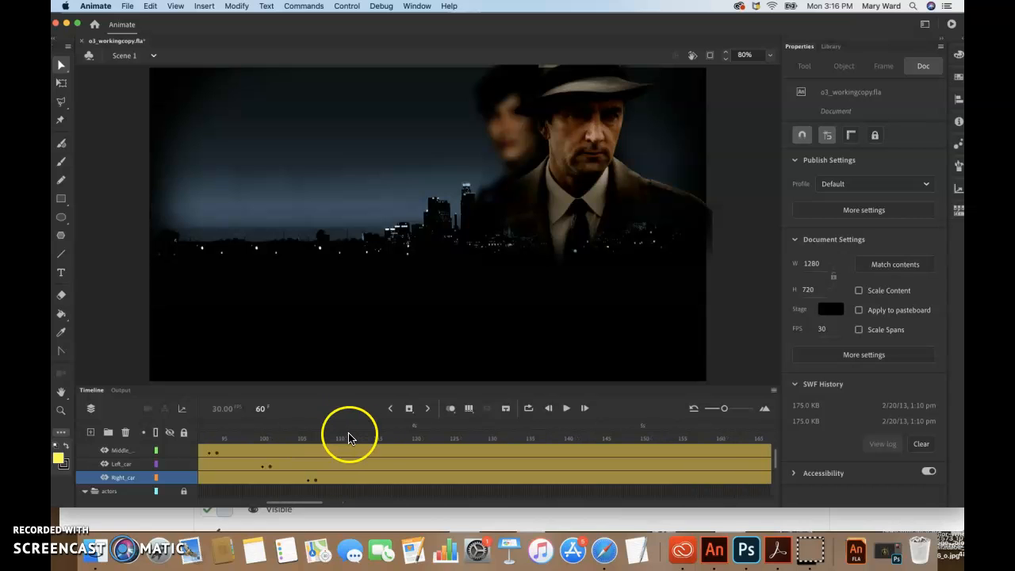
drag(352, 428, 378, 428)
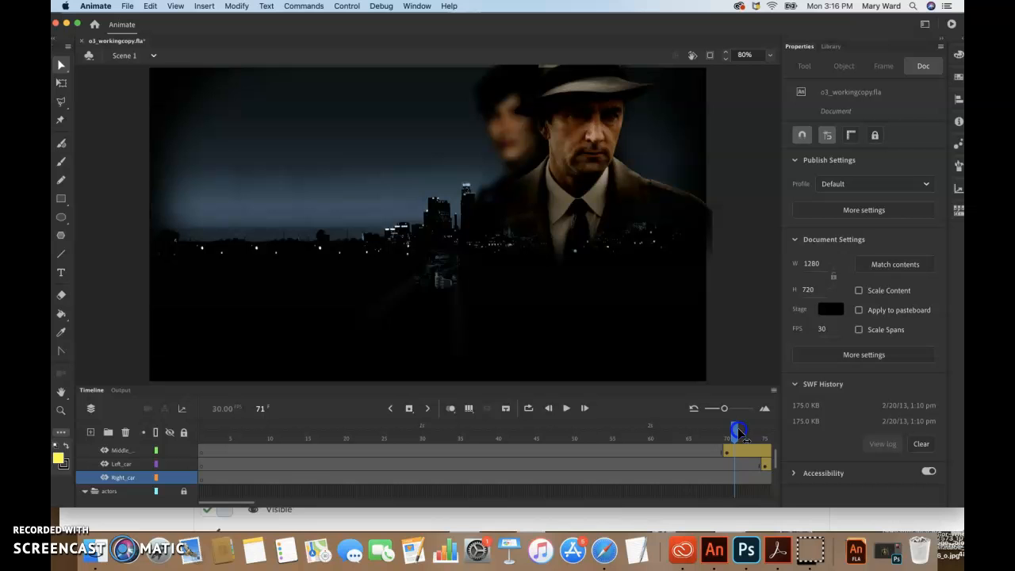
drag(733, 428, 765, 428)
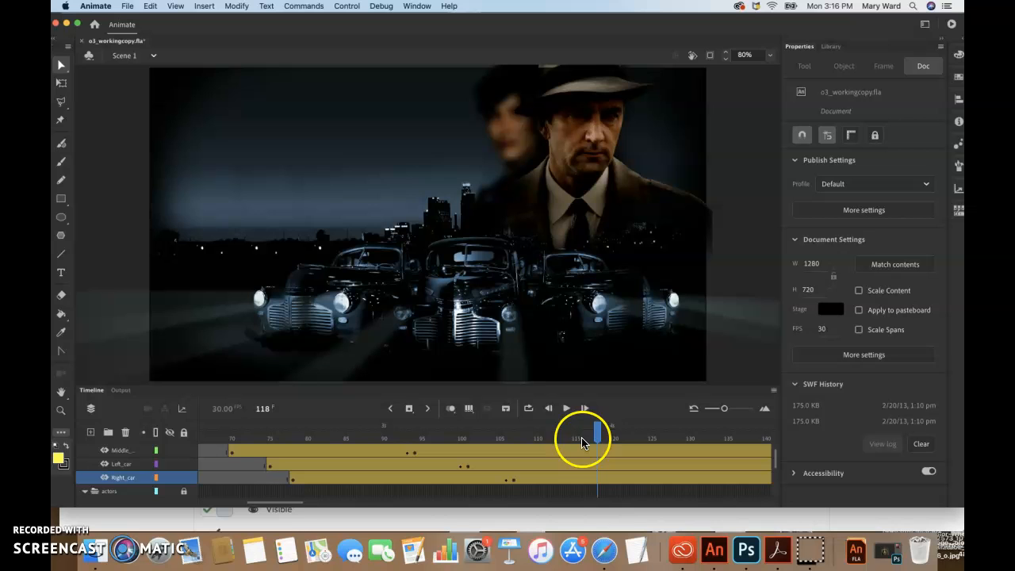
drag(596, 437, 346, 438)
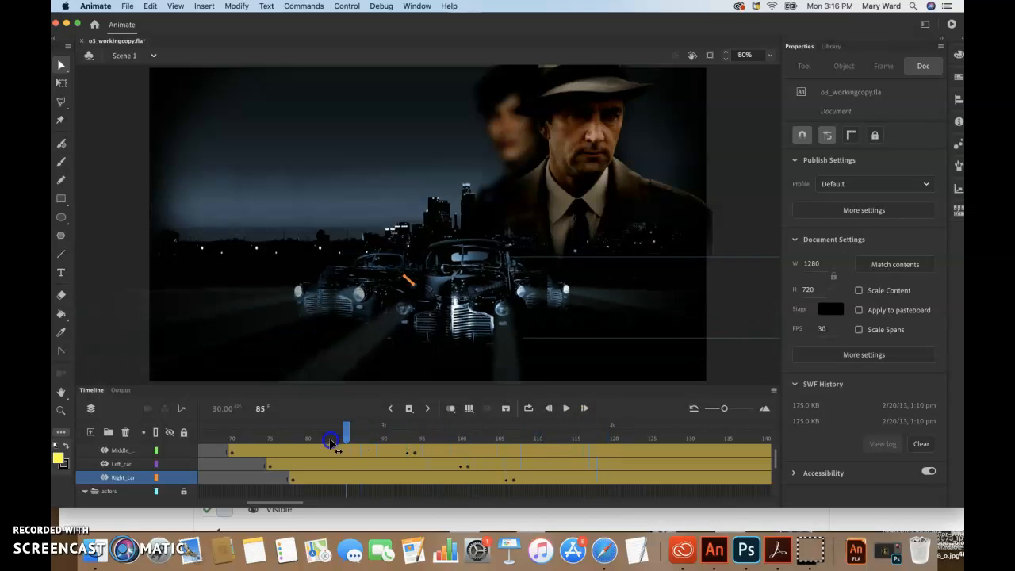
drag(330, 441, 479, 441)
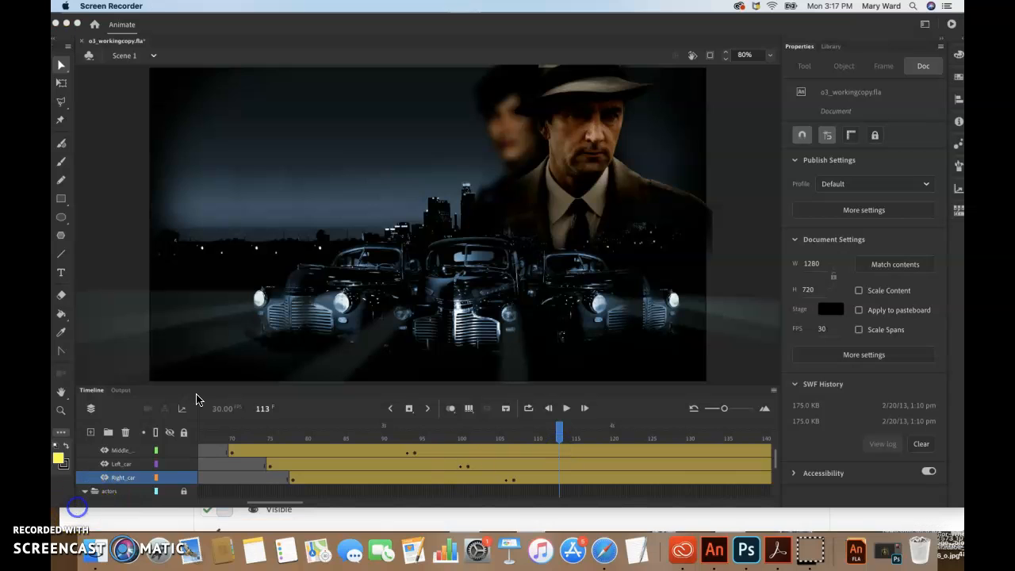
mouse_move(302, 357)
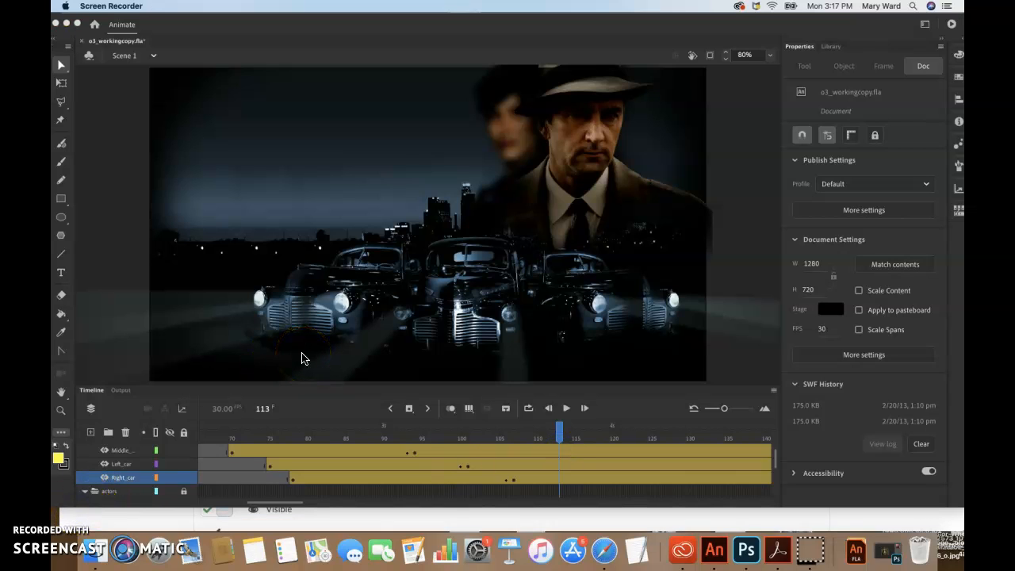